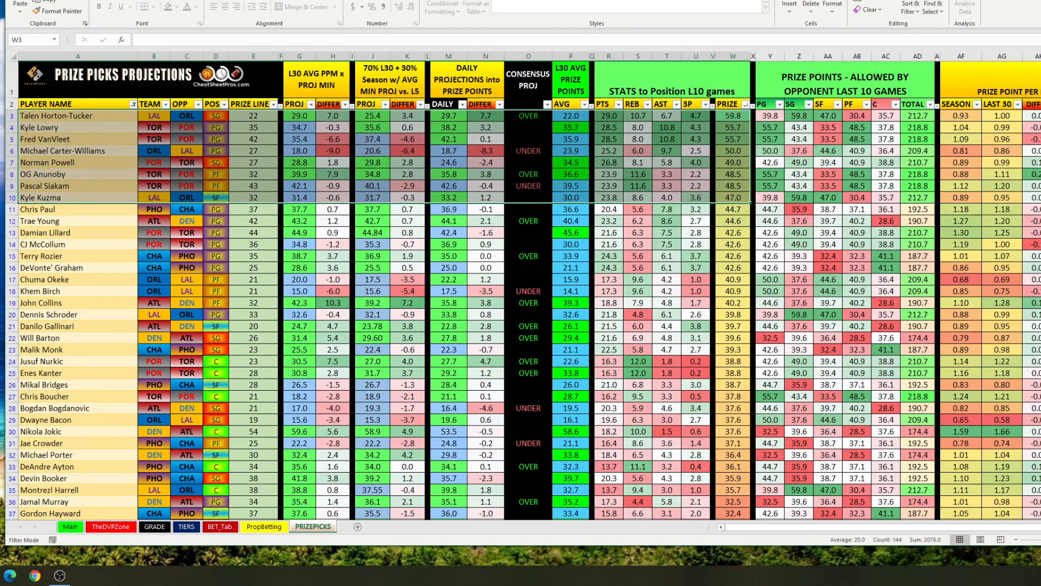
Step: Sort the table by the TOTAL column (AD) of opponent-allowed prize points, largest to smallest
{"action": "left_click", "coordinate": [638, 186]}
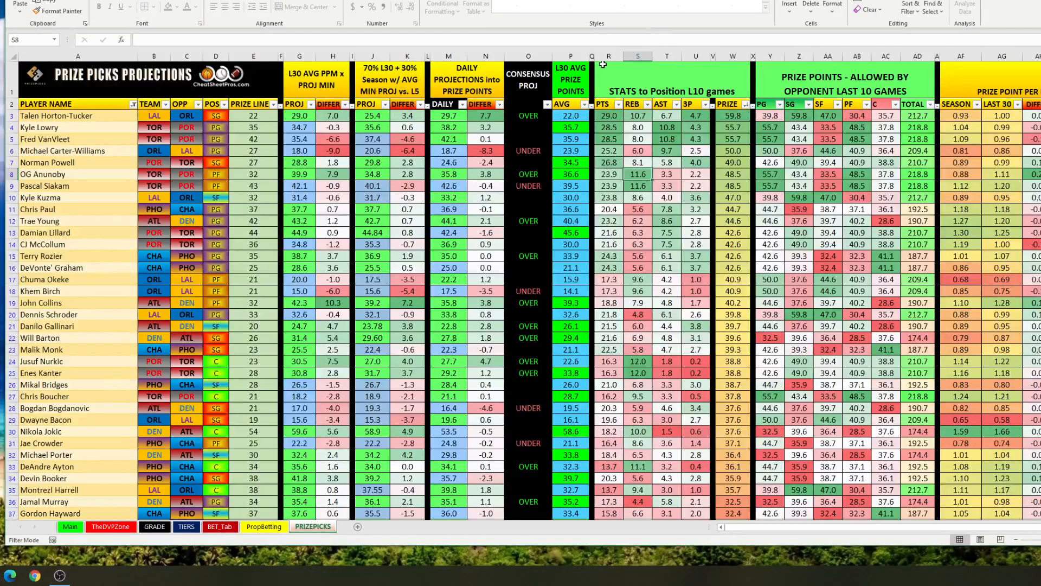
{"action": "left_click", "coordinate": [608, 56]}
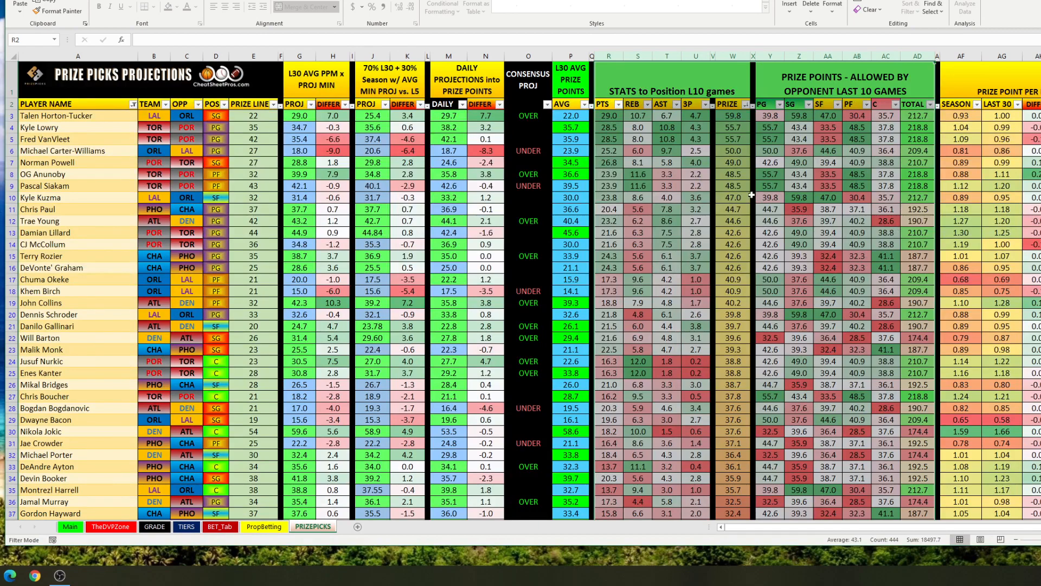
{"action": "mouse_move", "coordinate": [810, 138]}
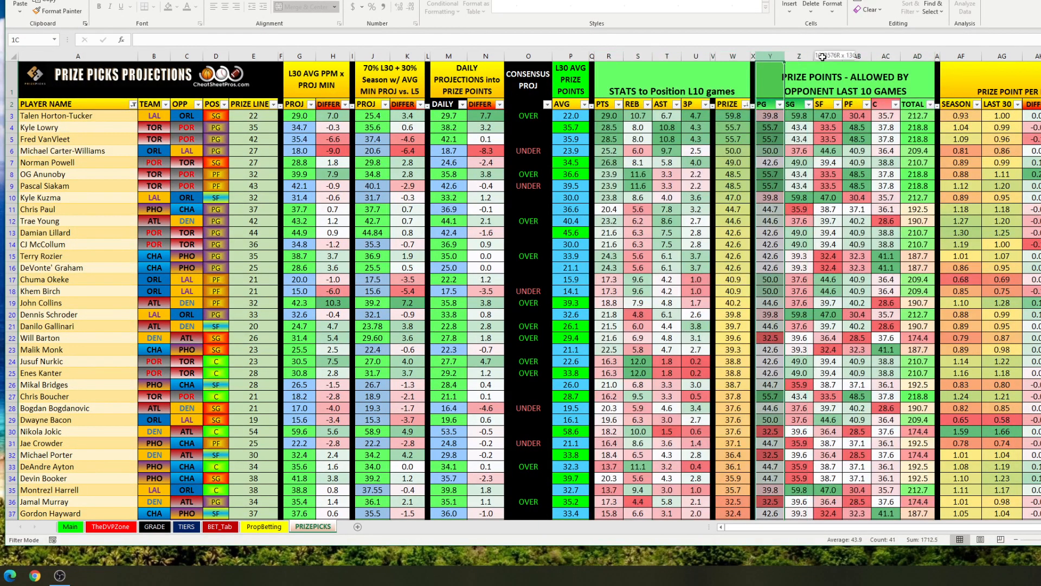
{"action": "left_click", "coordinate": [770, 116]}
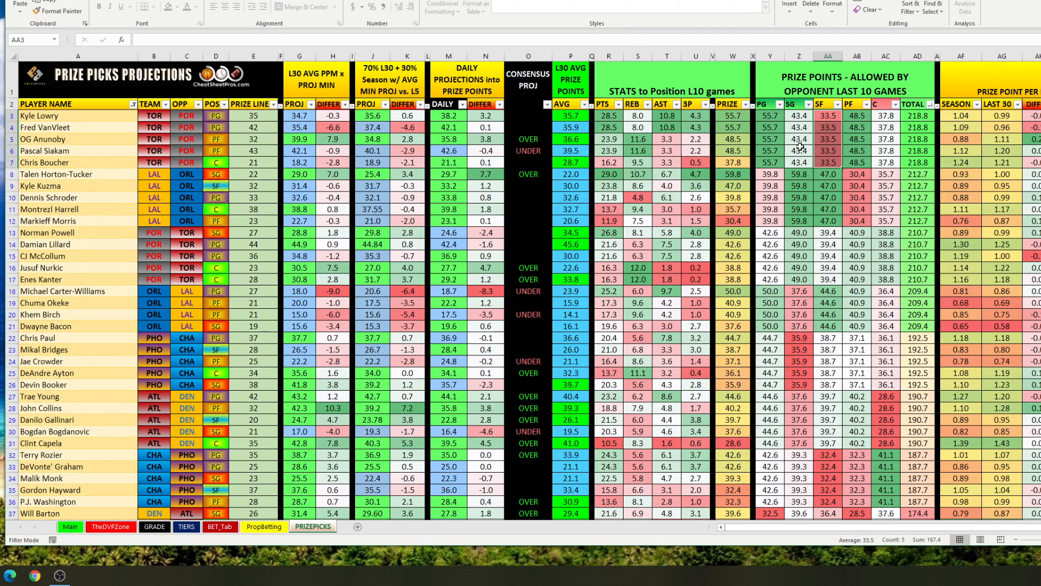
{"action": "left_click", "coordinate": [857, 151]}
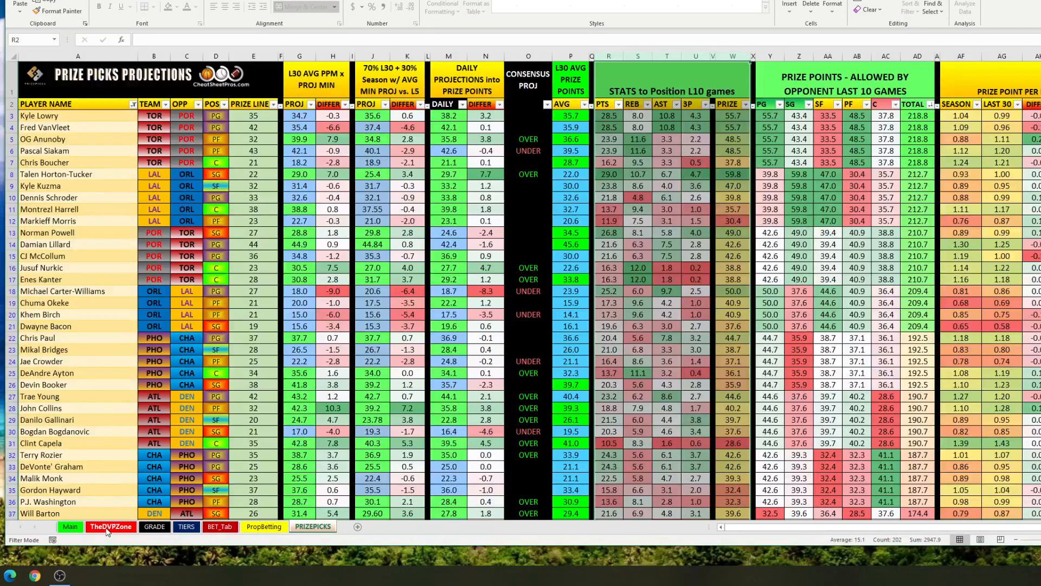
{"action": "left_click", "coordinate": [111, 526]}
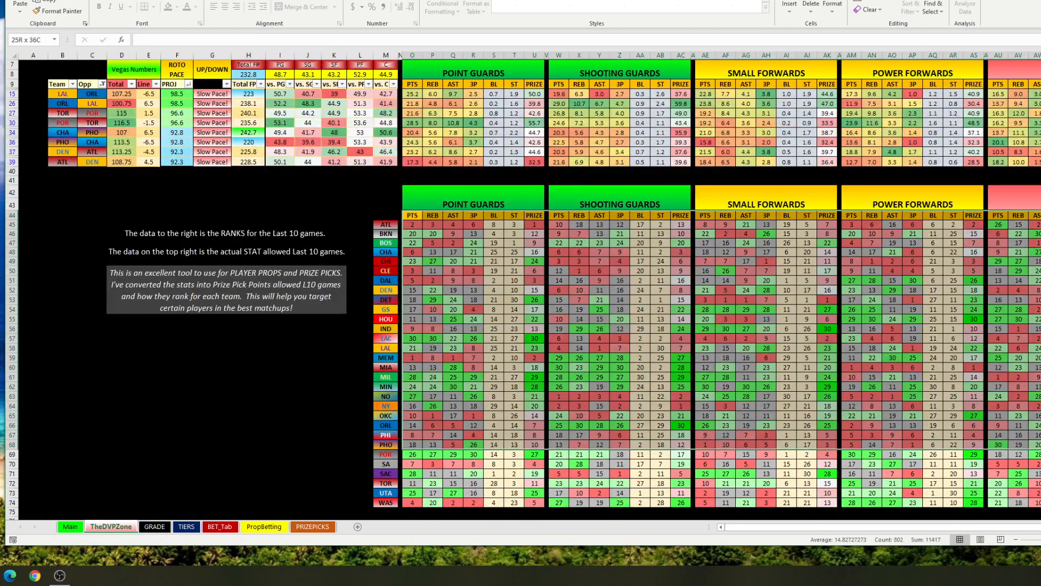
{"action": "left_click", "coordinate": [465, 275]}
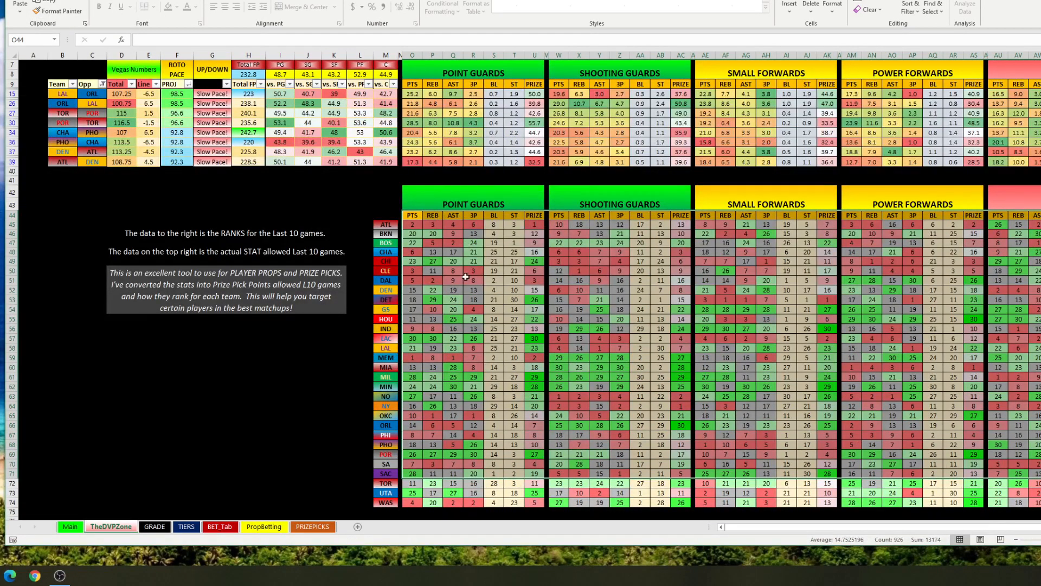
{"action": "mouse_move", "coordinate": [491, 383]}
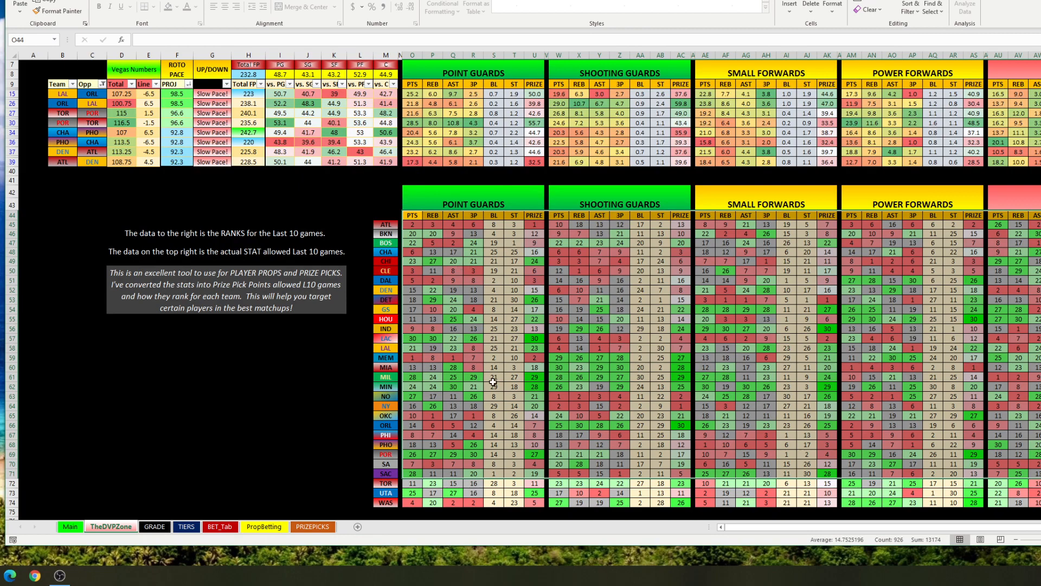
{"action": "scroll", "scroll_direction": "up", "scroll_amount": 3}
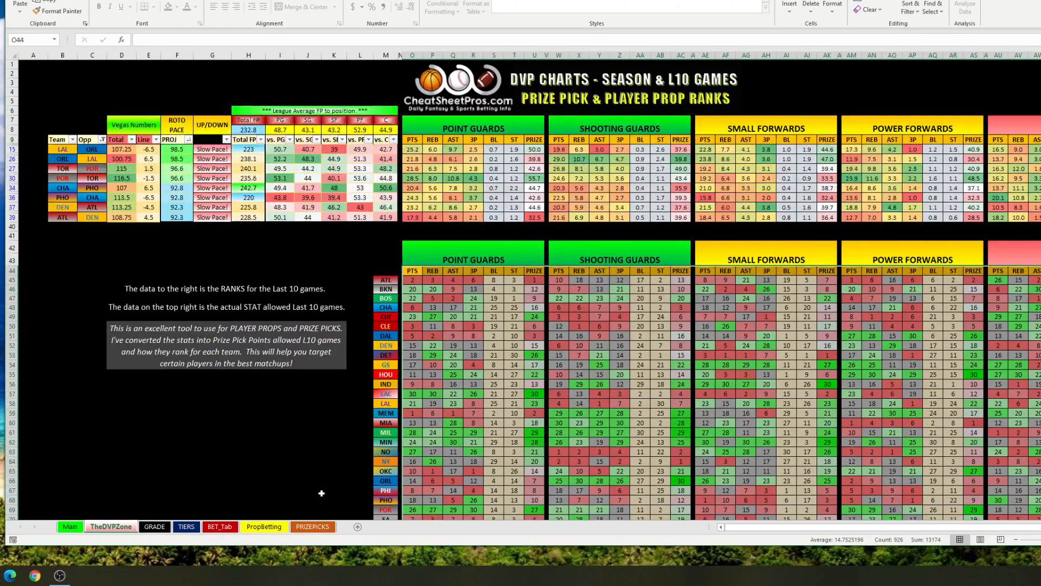
{"action": "left_click", "coordinate": [312, 527]}
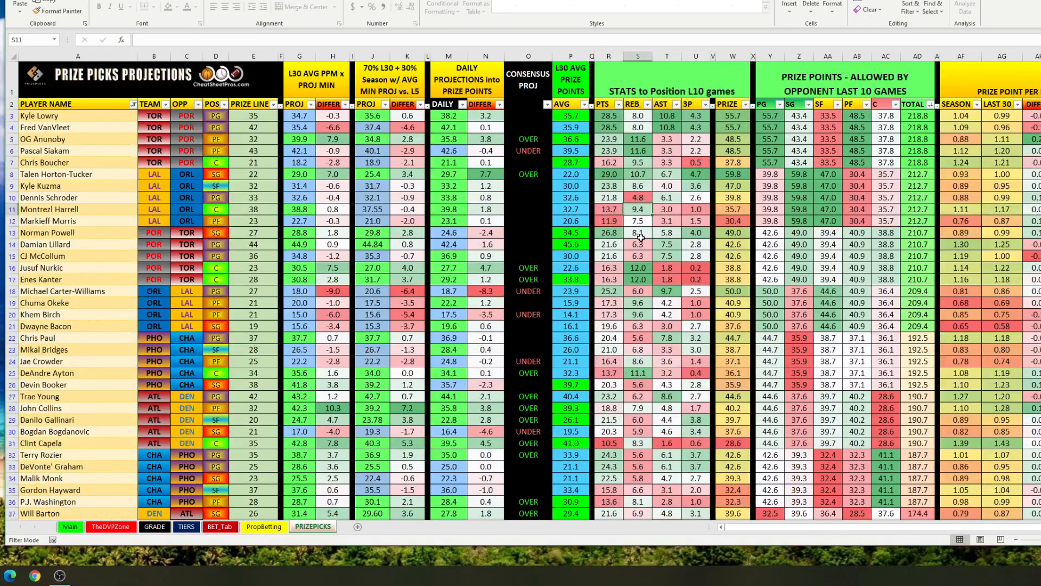
{"action": "mouse_move", "coordinate": [643, 138]}
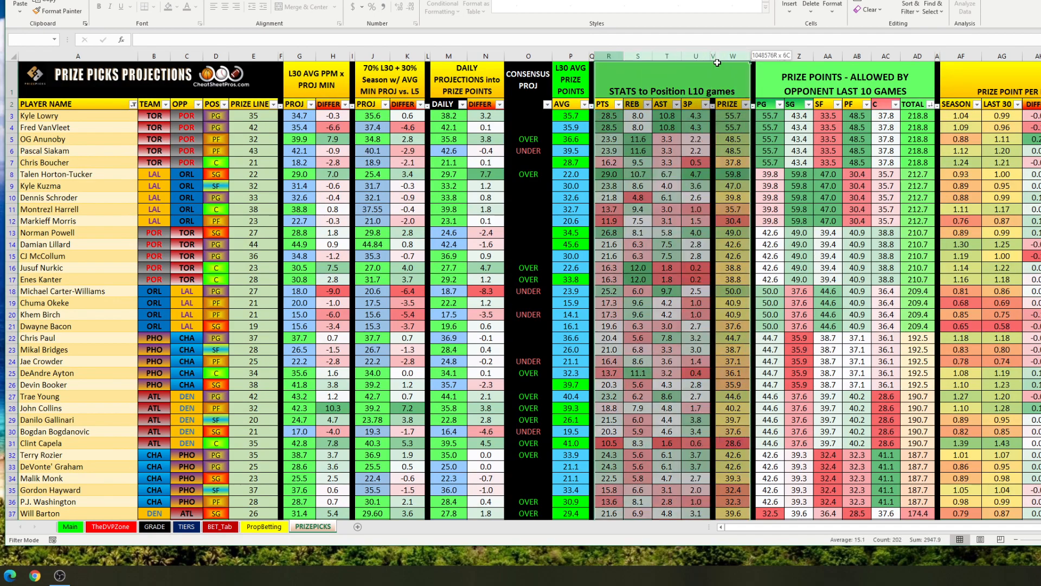
Step: Add header filters and sort by the PRIZE column (W), L10 position points allowed, largest first
{"action": "left_click", "coordinate": [607, 104]}
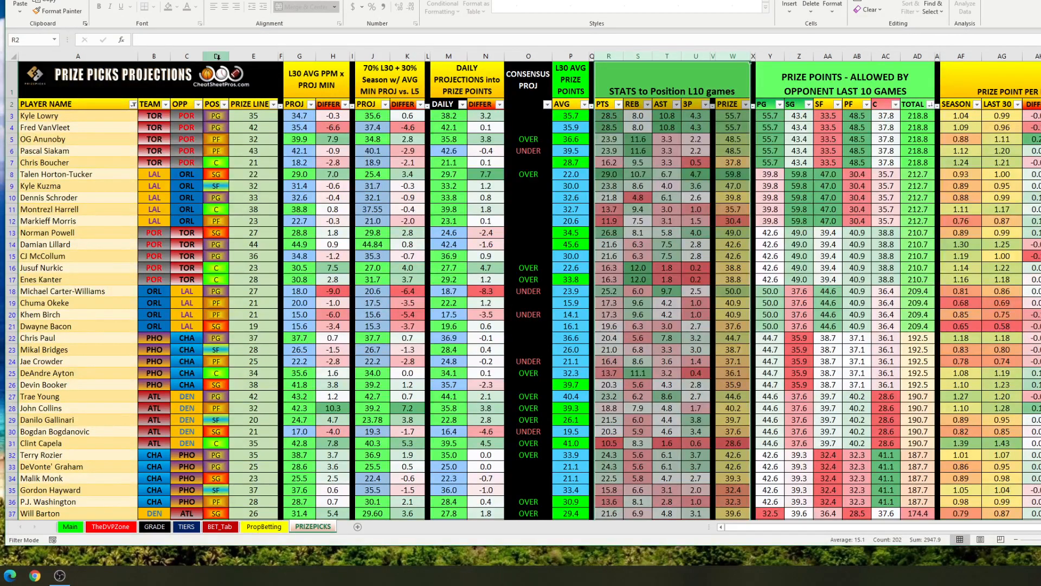
{"action": "left_click", "coordinate": [214, 55]}
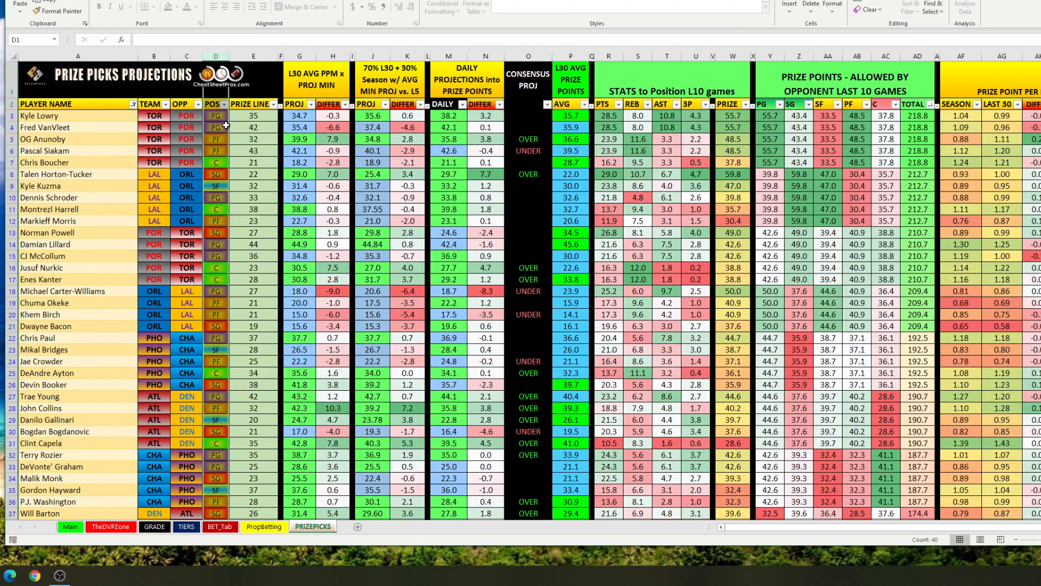
{"action": "left_click", "coordinate": [216, 139]}
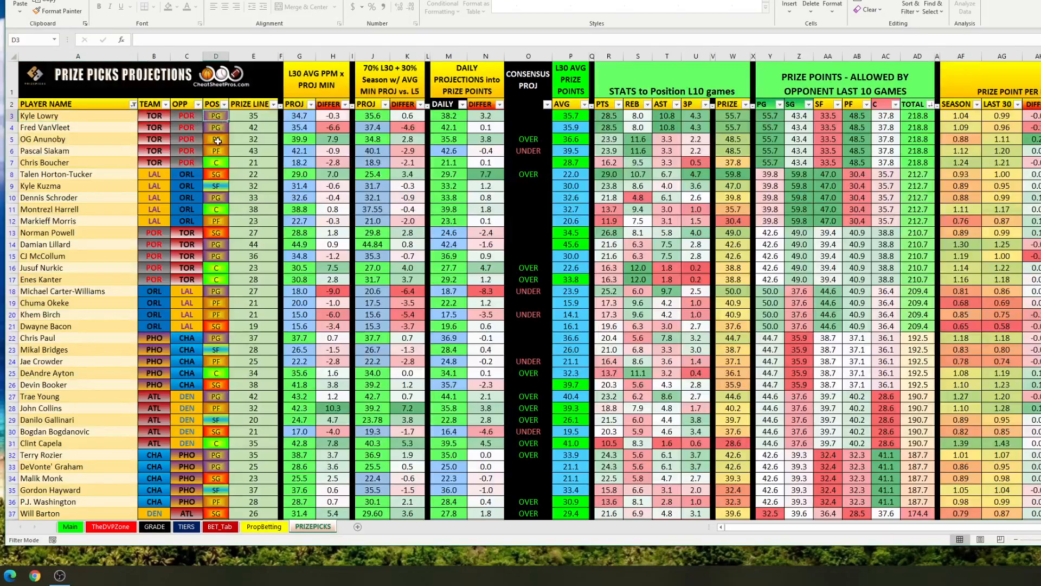
{"action": "left_click", "coordinate": [186, 116]}
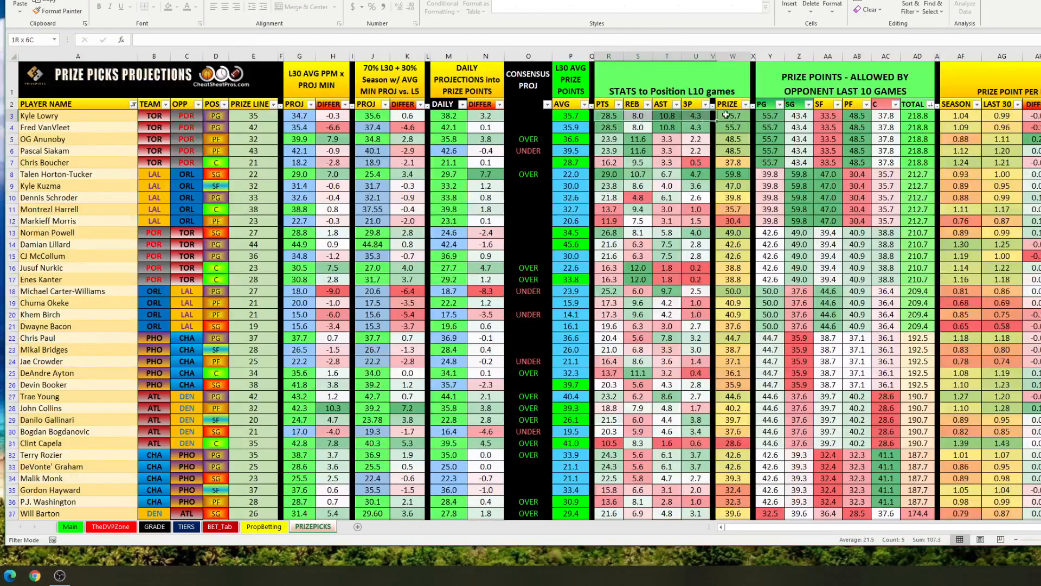
{"action": "left_click", "coordinate": [607, 115]}
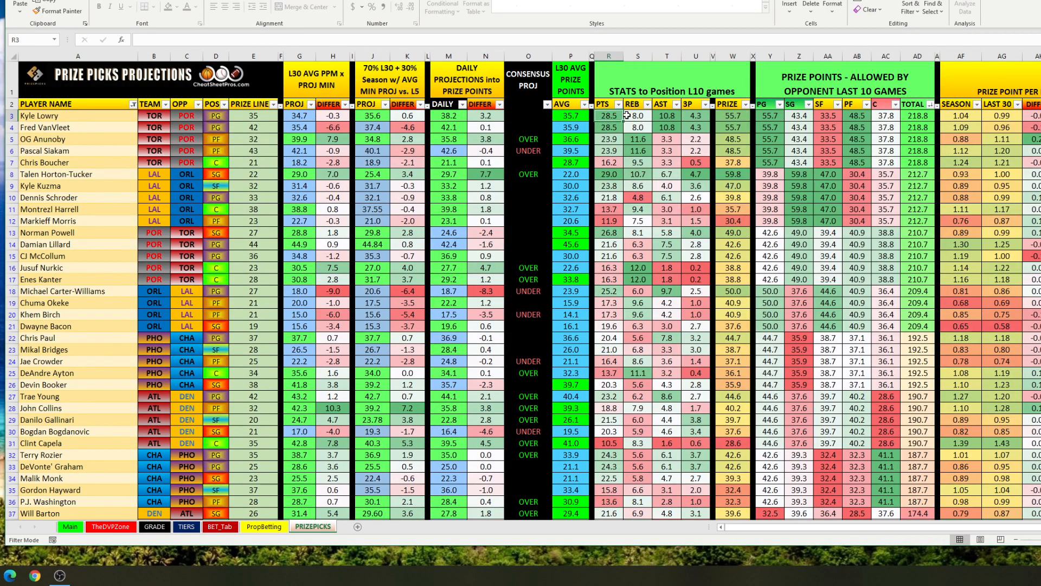
{"action": "left_click", "coordinate": [695, 116]}
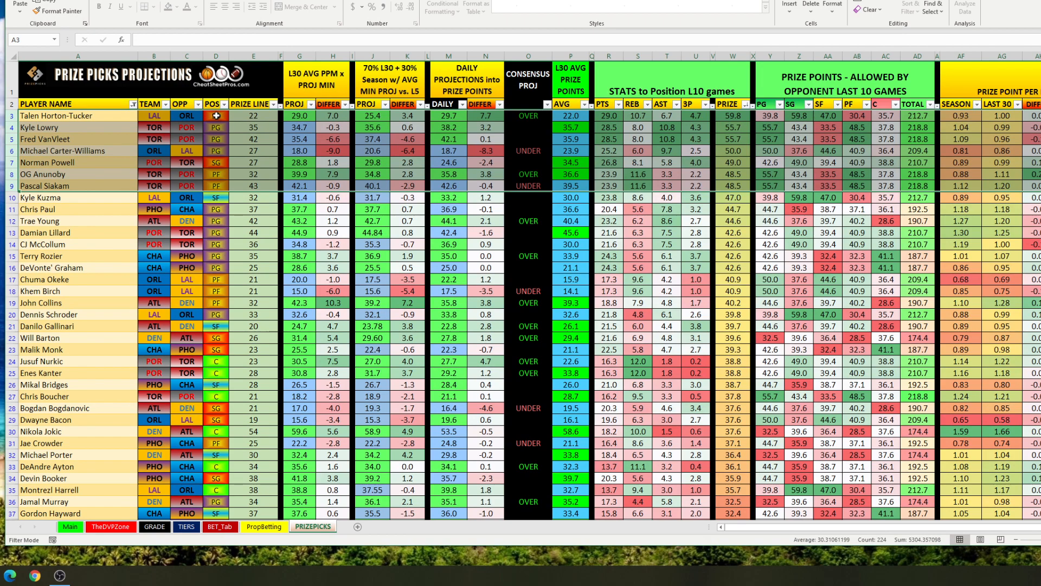
{"action": "left_click", "coordinate": [214, 116]}
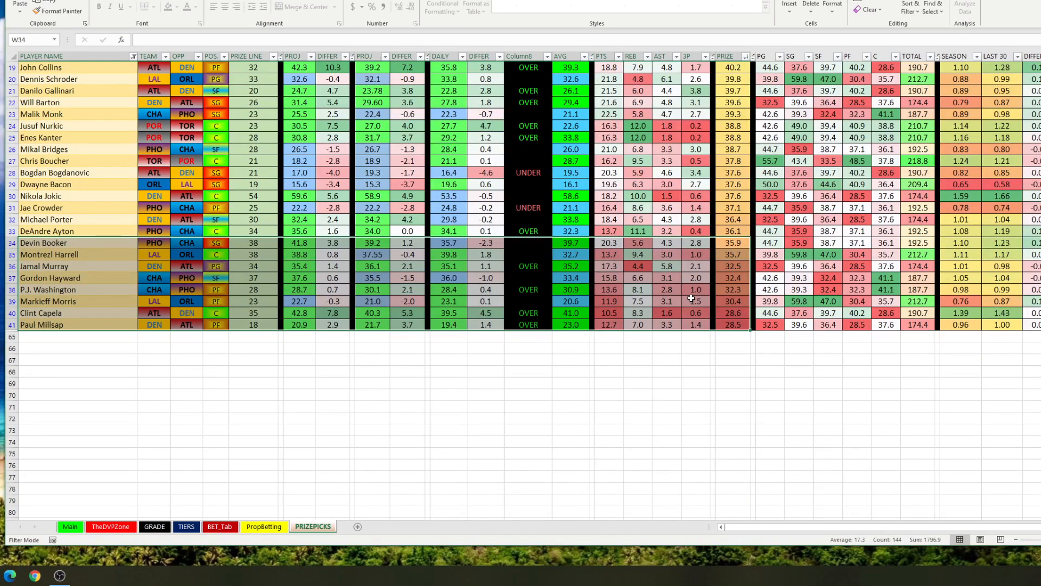
{"action": "left_click", "coordinate": [1000, 277]}
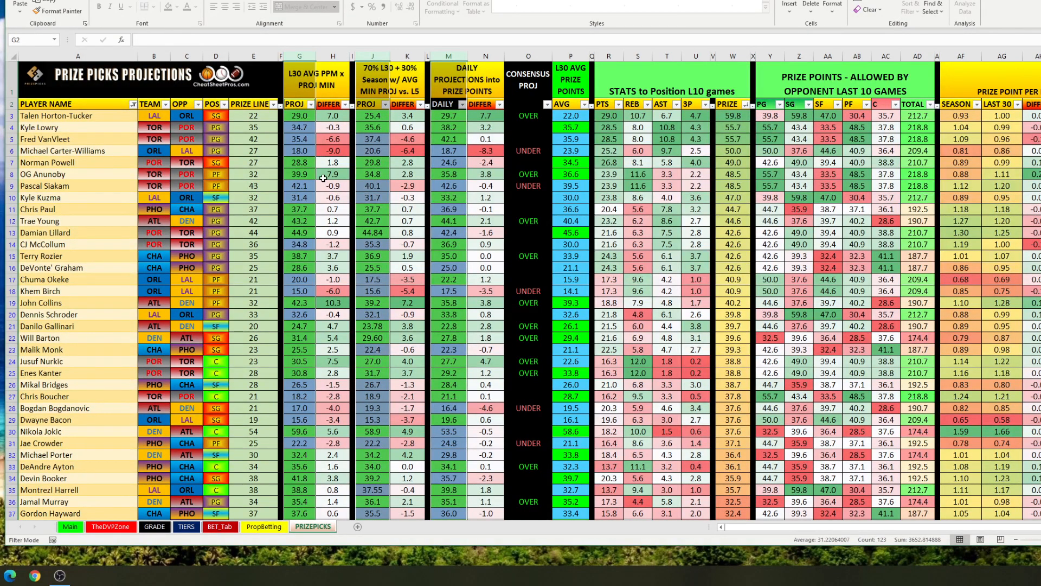
{"action": "mouse_move", "coordinate": [291, 149]}
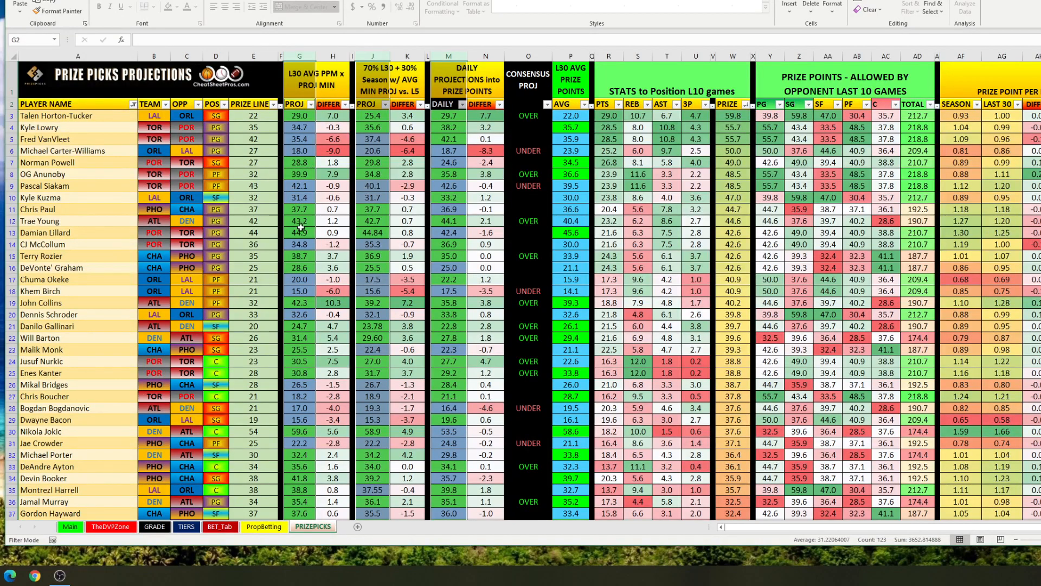
{"action": "mouse_move", "coordinate": [364, 214]}
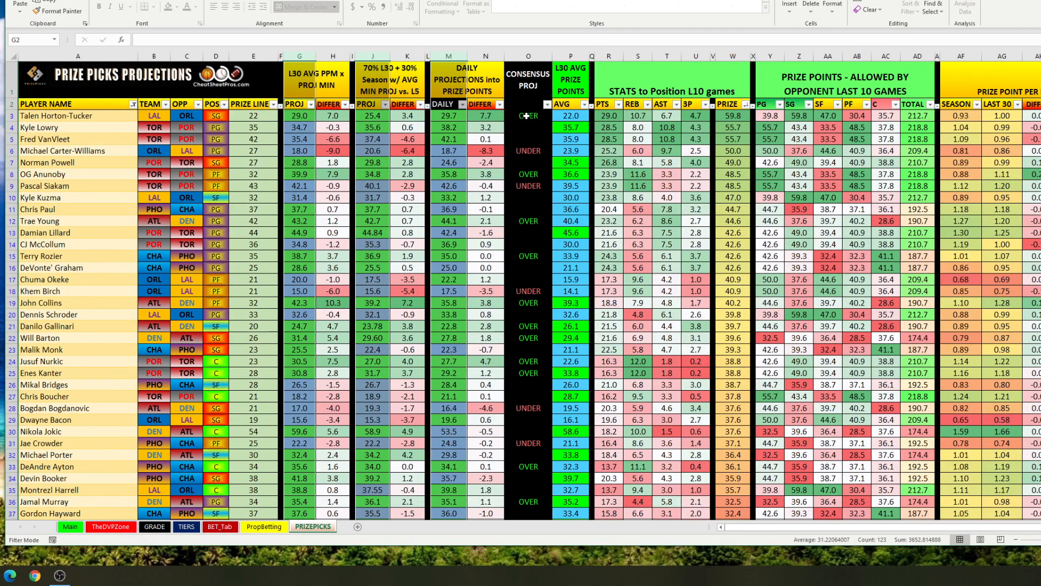
Step: Sort by column N, daily projection difference, largest first, with Talen Horton-Tucker leading
{"action": "left_click", "coordinate": [529, 116]}
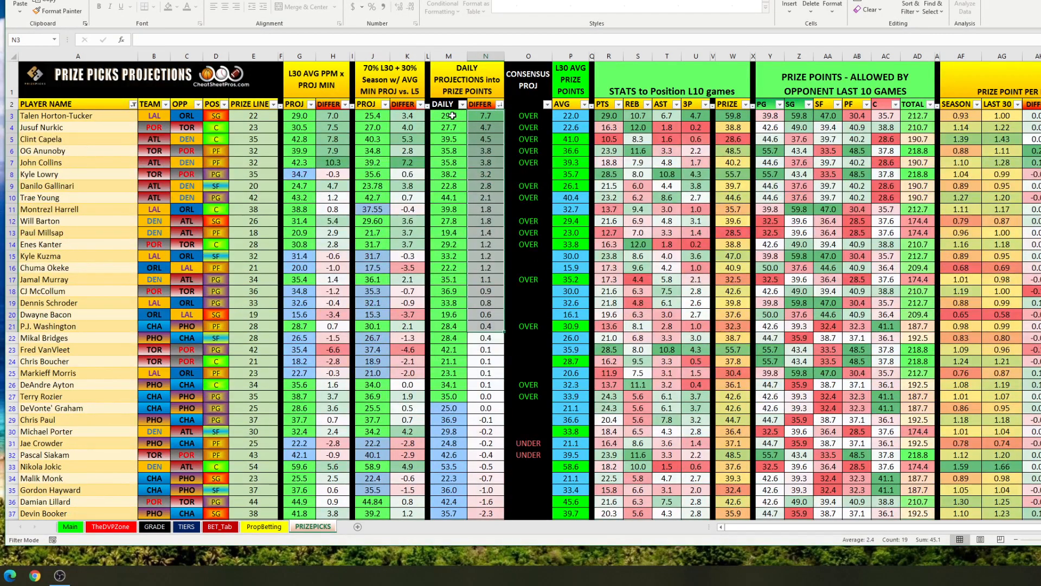
{"action": "left_click", "coordinate": [78, 115]}
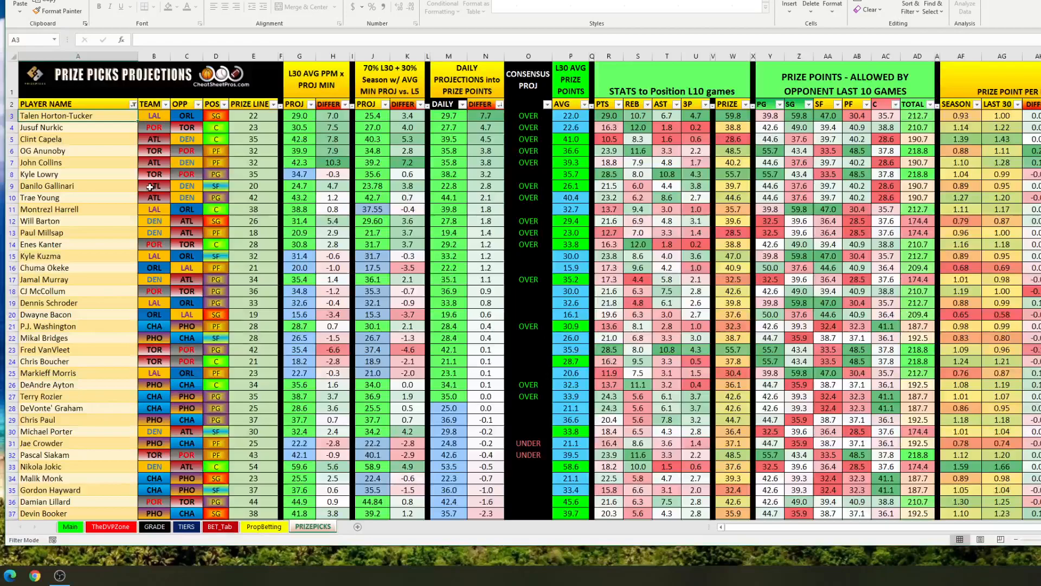
{"action": "mouse_move", "coordinate": [437, 138]}
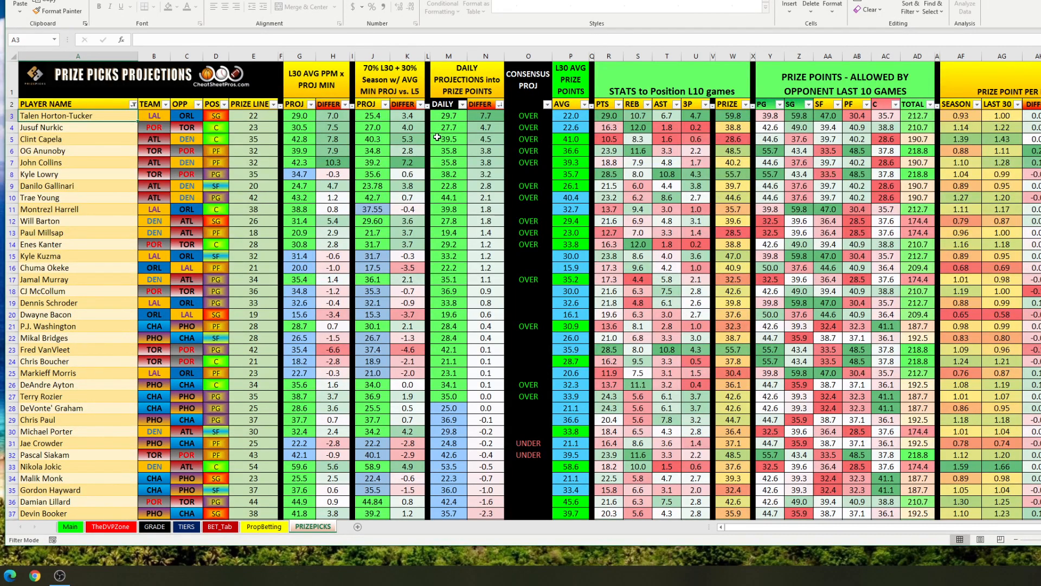
{"action": "left_click", "coordinate": [254, 116]}
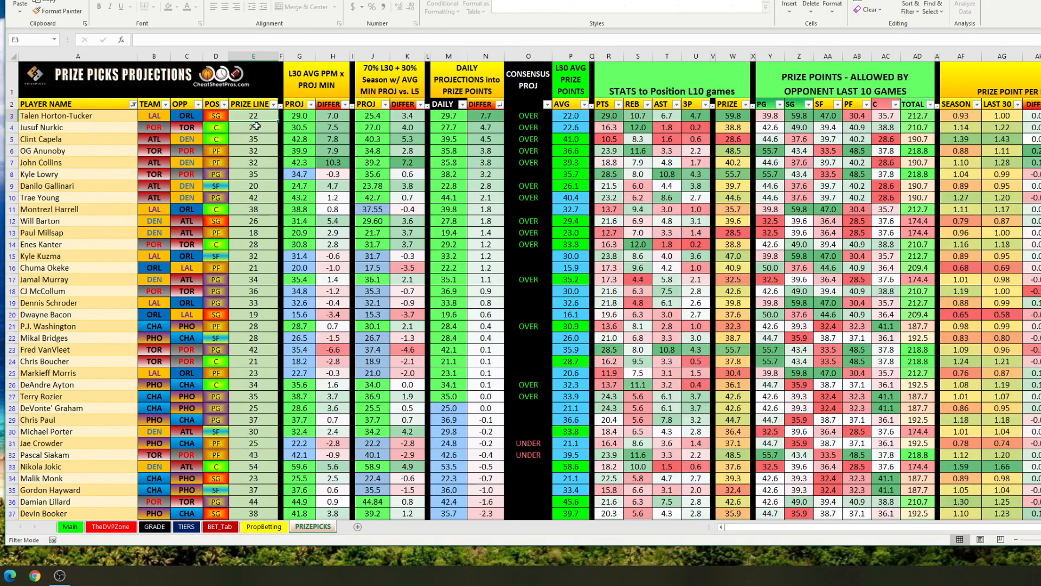
{"action": "left_click", "coordinate": [448, 128]}
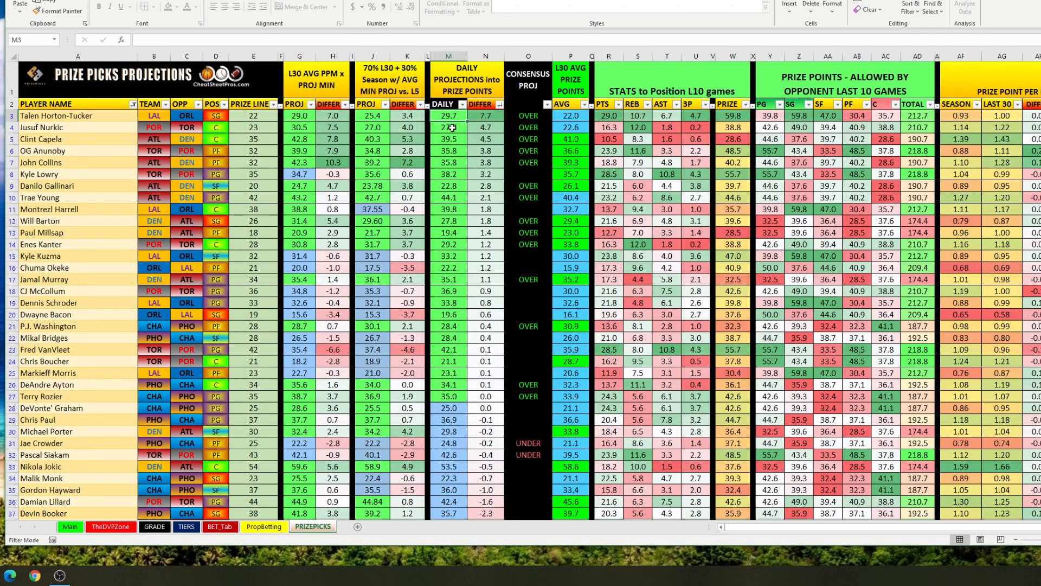
{"action": "left_click", "coordinate": [486, 116]}
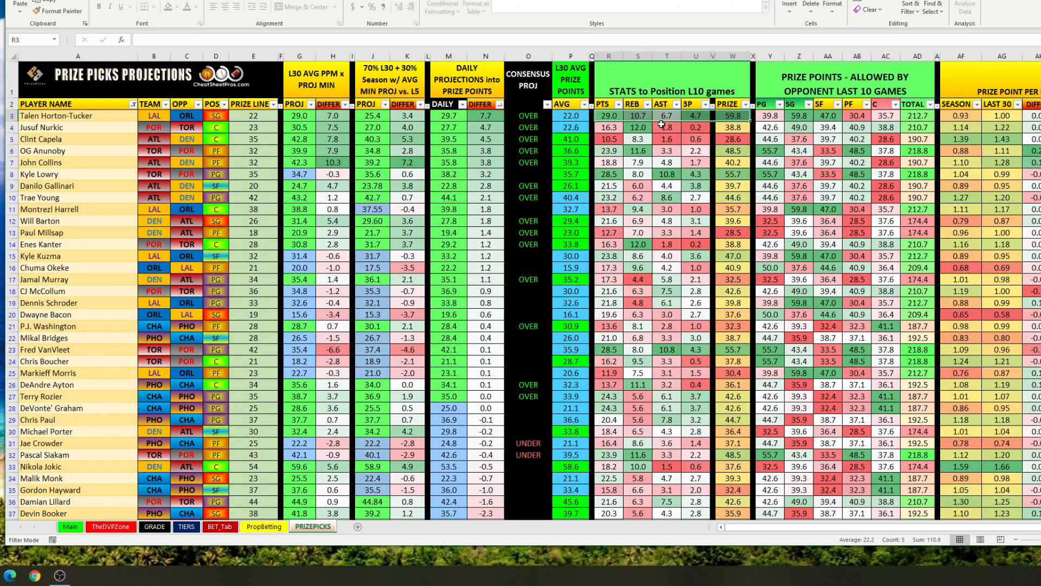
{"action": "left_click", "coordinate": [732, 115]}
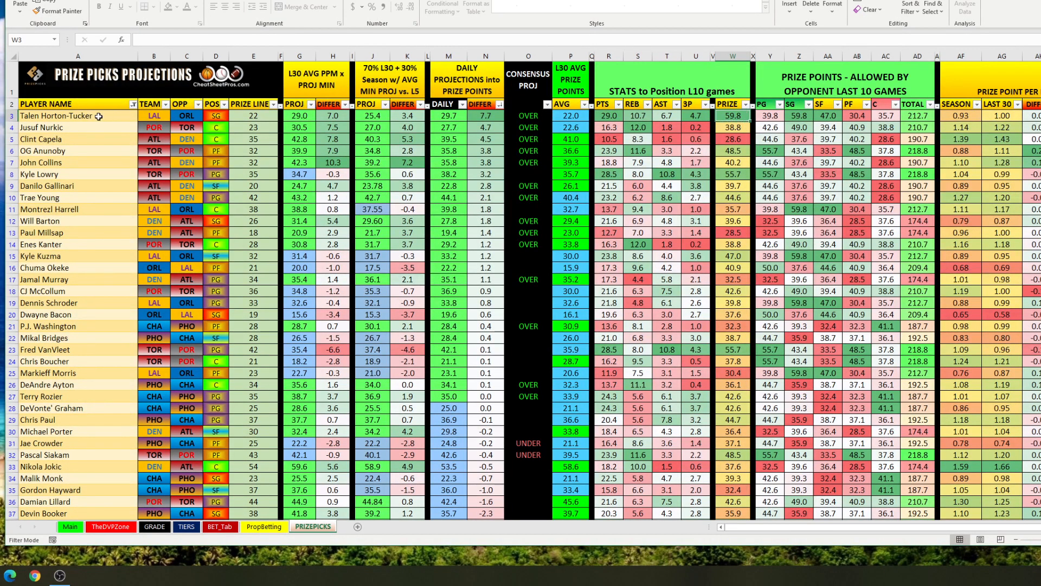
{"action": "left_click", "coordinate": [78, 116]}
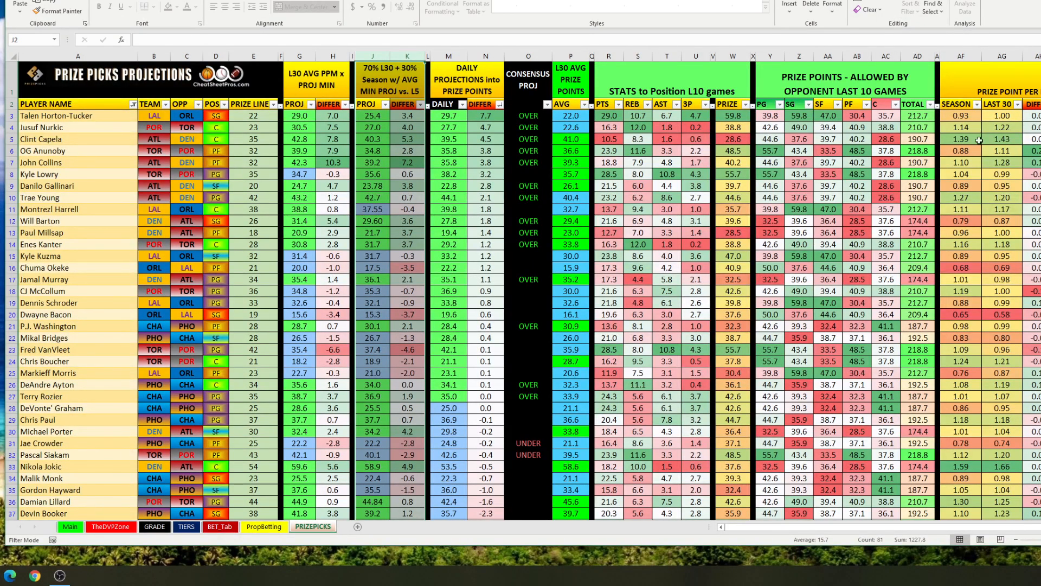
{"action": "scroll", "scroll_direction": "right", "scroll_amount": 3}
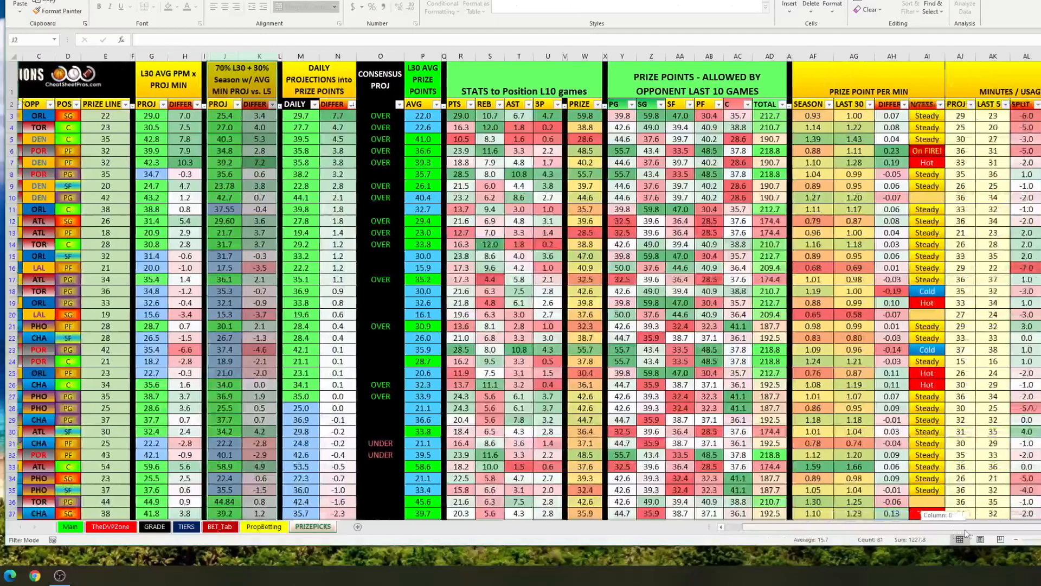
{"action": "left_click", "coordinate": [956, 104]}
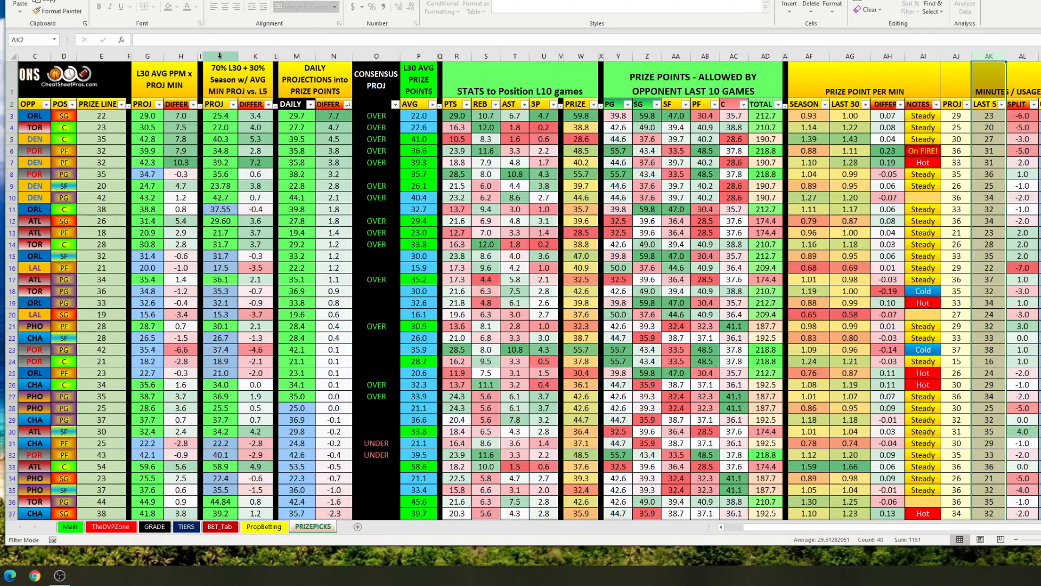
{"action": "left_click", "coordinate": [220, 115]}
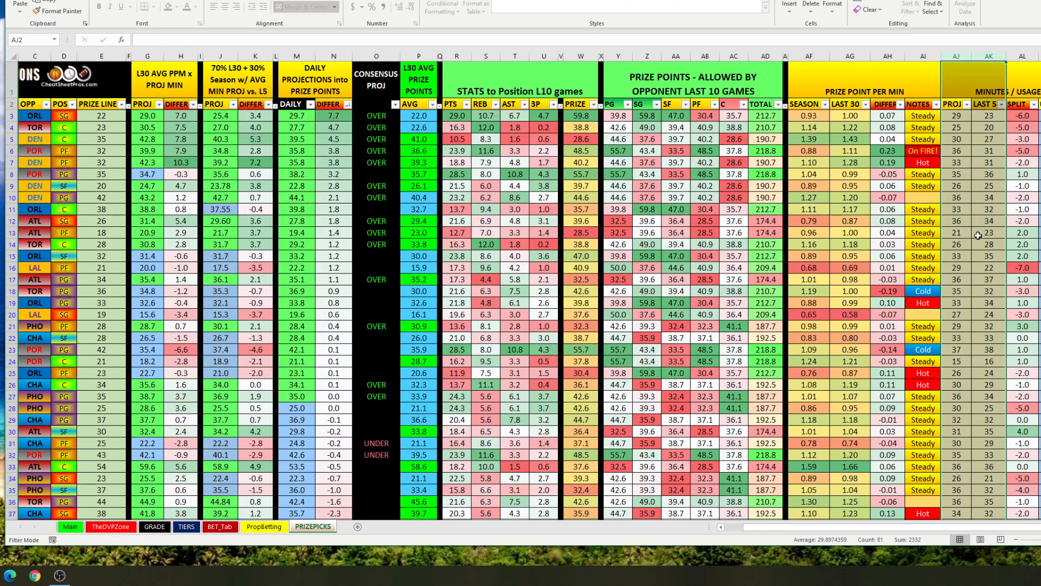
{"action": "left_click", "coordinate": [976, 268]}
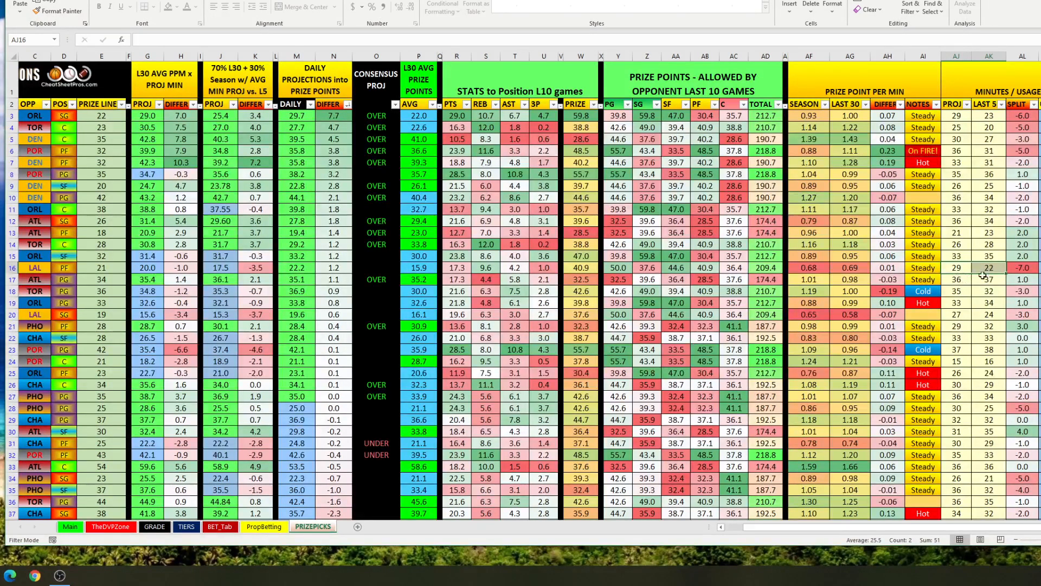
{"action": "mouse_move", "coordinate": [958, 269]}
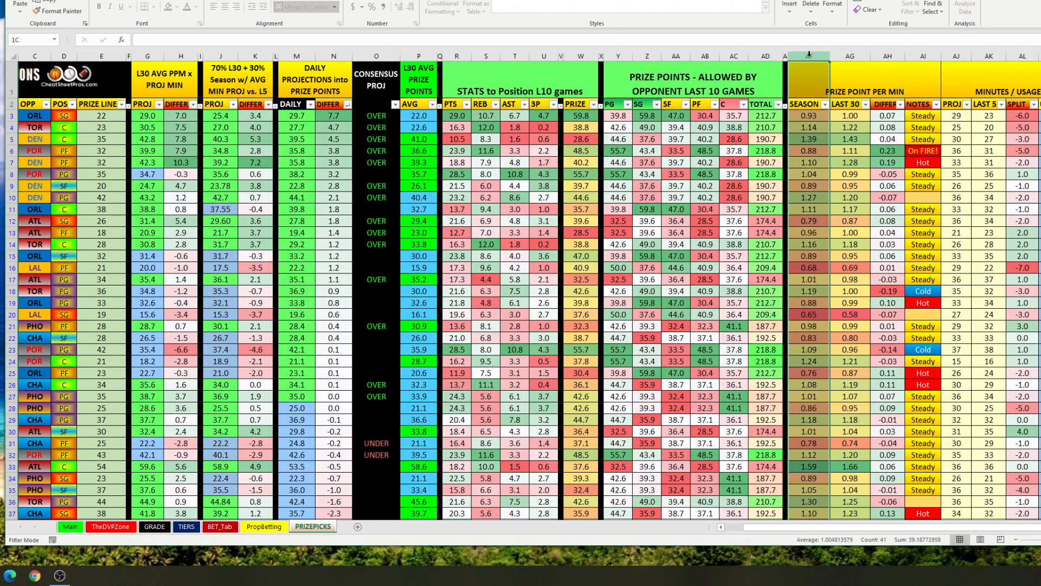
{"action": "left_click", "coordinate": [849, 104]}
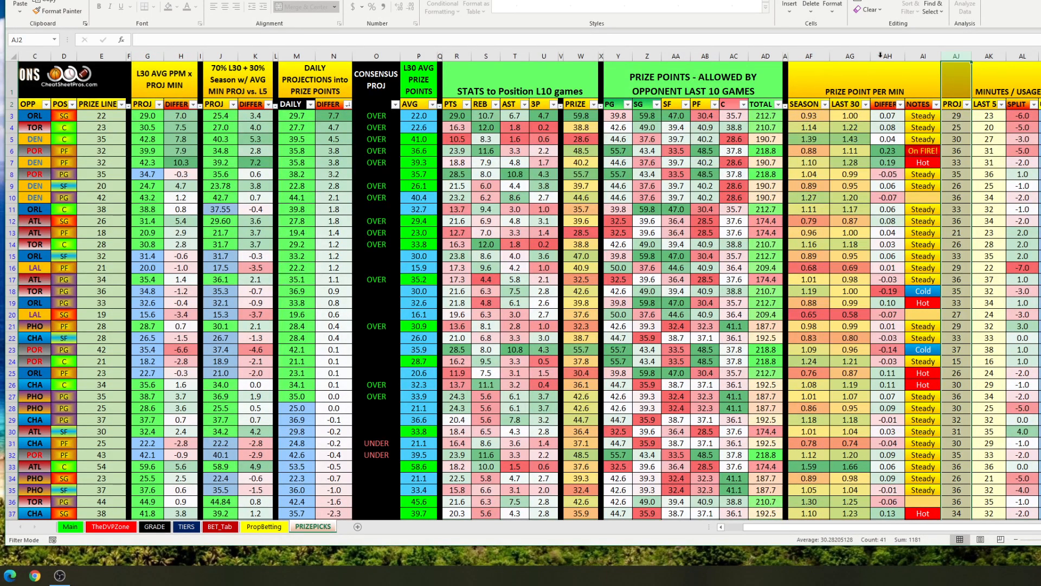
{"action": "left_click", "coordinate": [849, 104]}
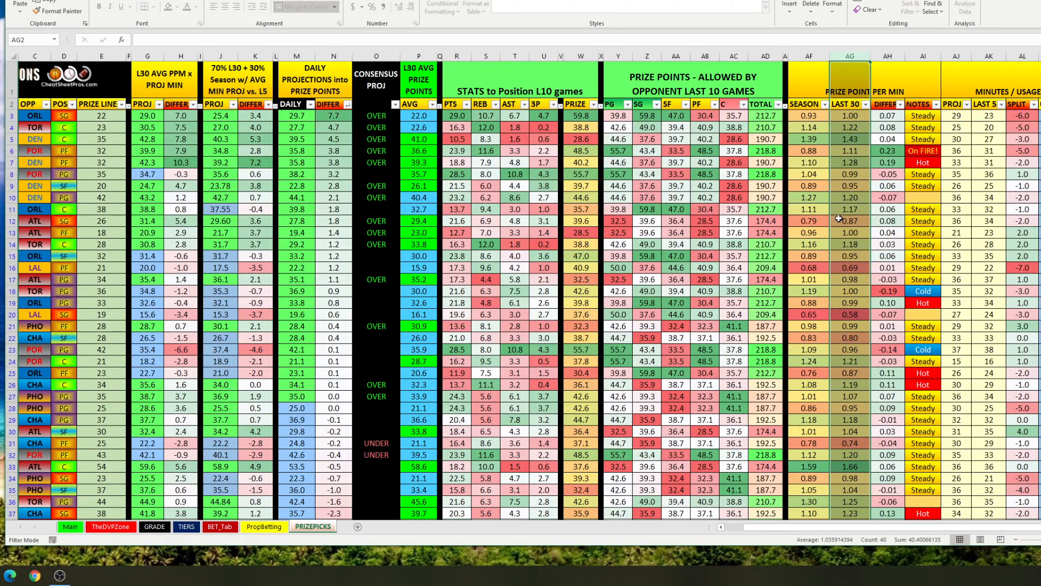
{"action": "mouse_move", "coordinate": [850, 93]}
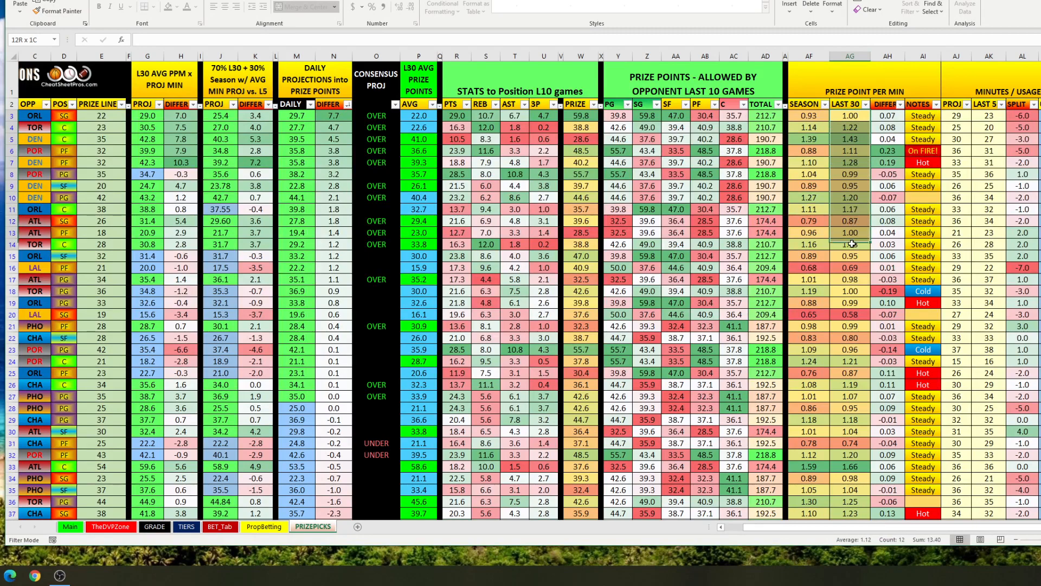
{"action": "left_click", "coordinate": [850, 245]}
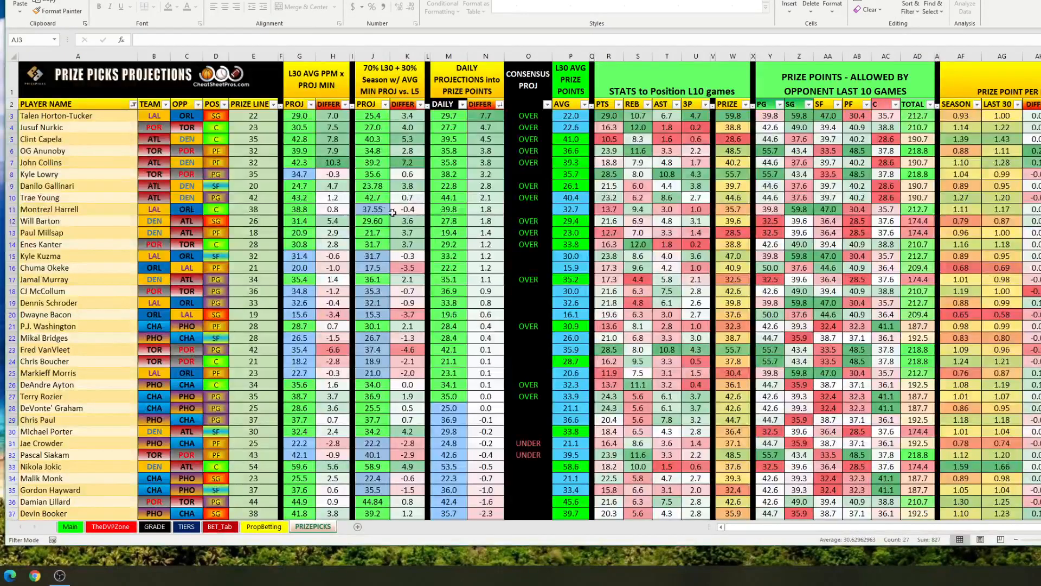
Step: Sort L30 DIFFER largest to smallest and review John Collins' 42.3 projection and 10.3 difference
{"action": "left_click_drag", "start_coordinate": [299, 116], "coordinate": [299, 161]}
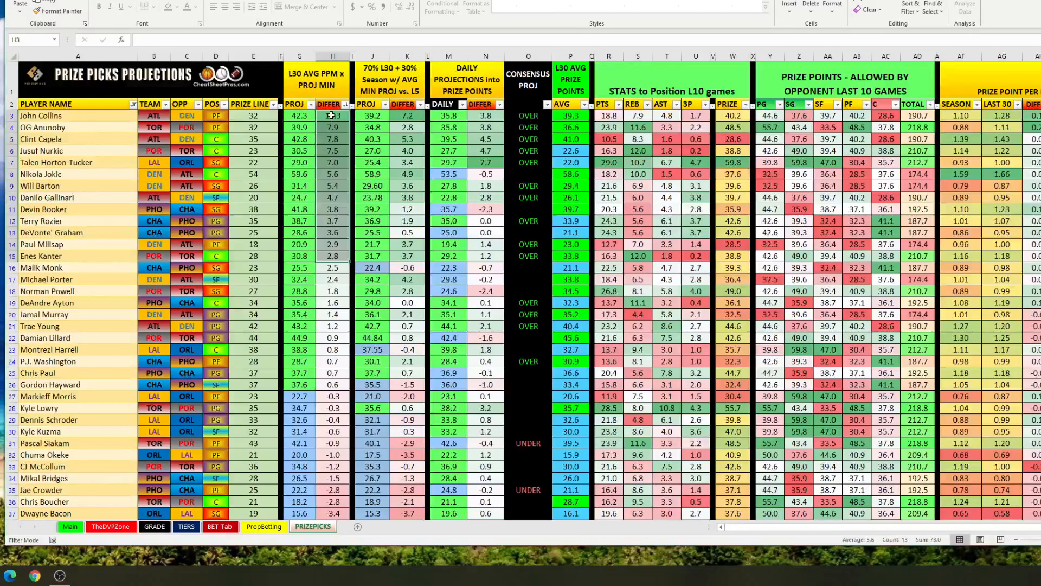
{"action": "left_click", "coordinate": [78, 116]}
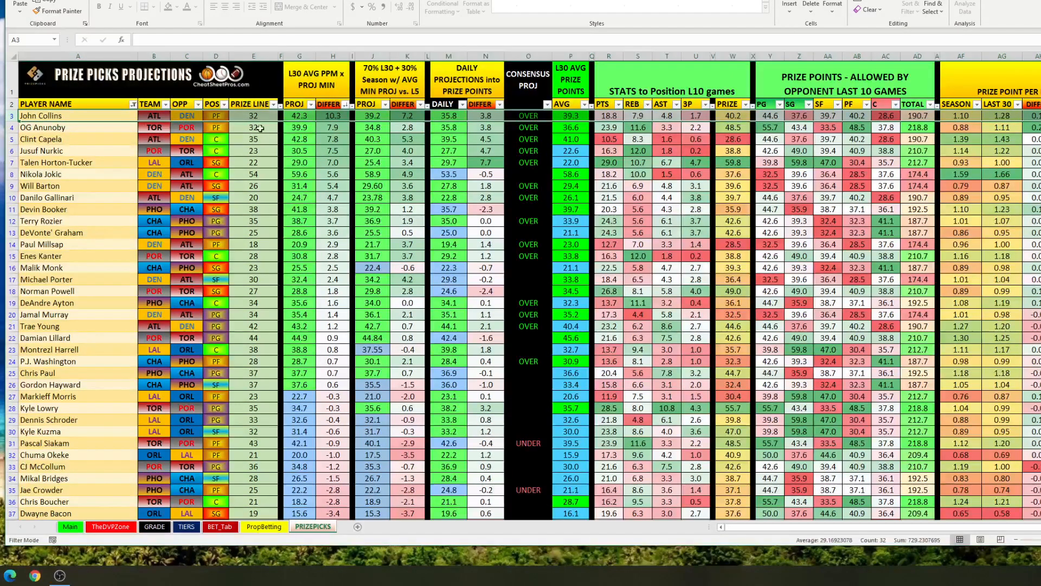
{"action": "left_click", "coordinate": [299, 115]}
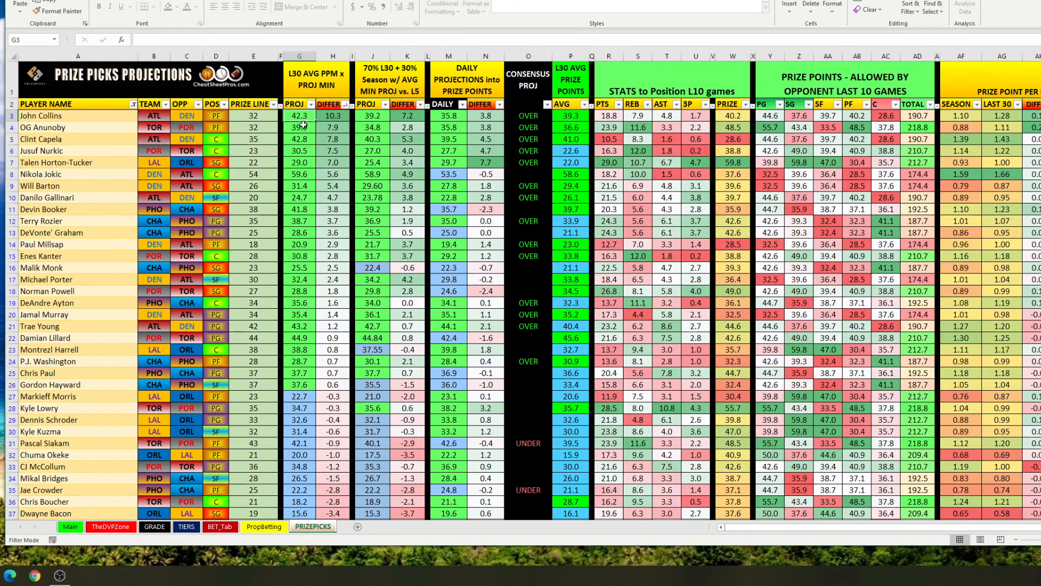
{"action": "mouse_move", "coordinate": [337, 126]}
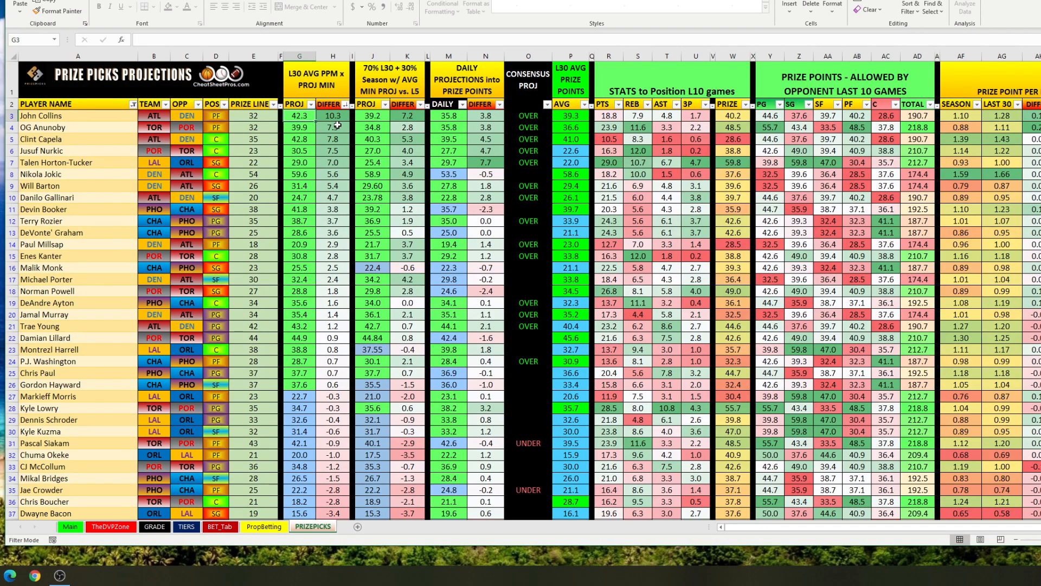
{"action": "left_click", "coordinate": [333, 116]}
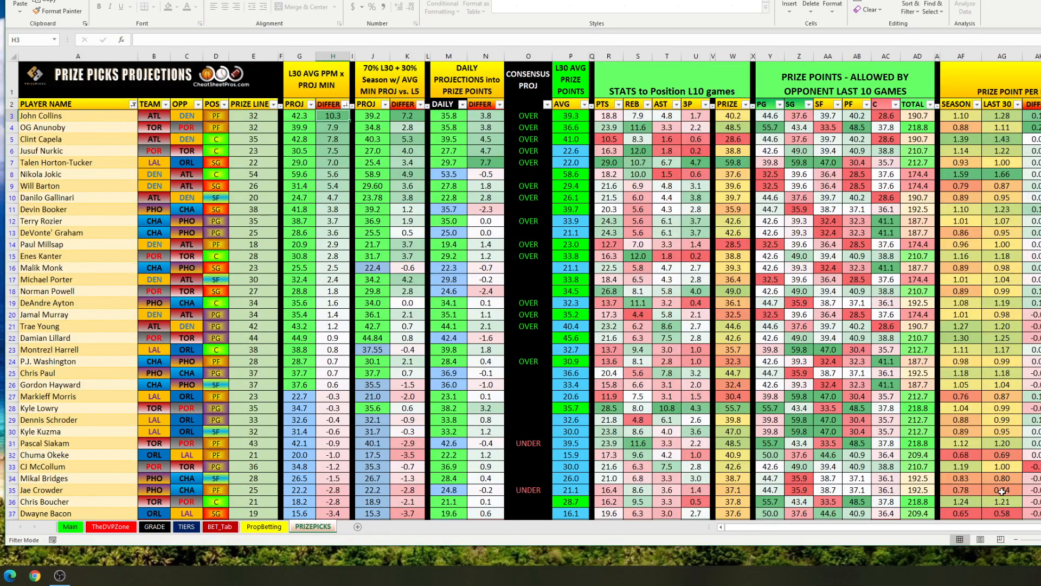
{"action": "scroll", "scroll_direction": "right", "scroll_amount": 3}
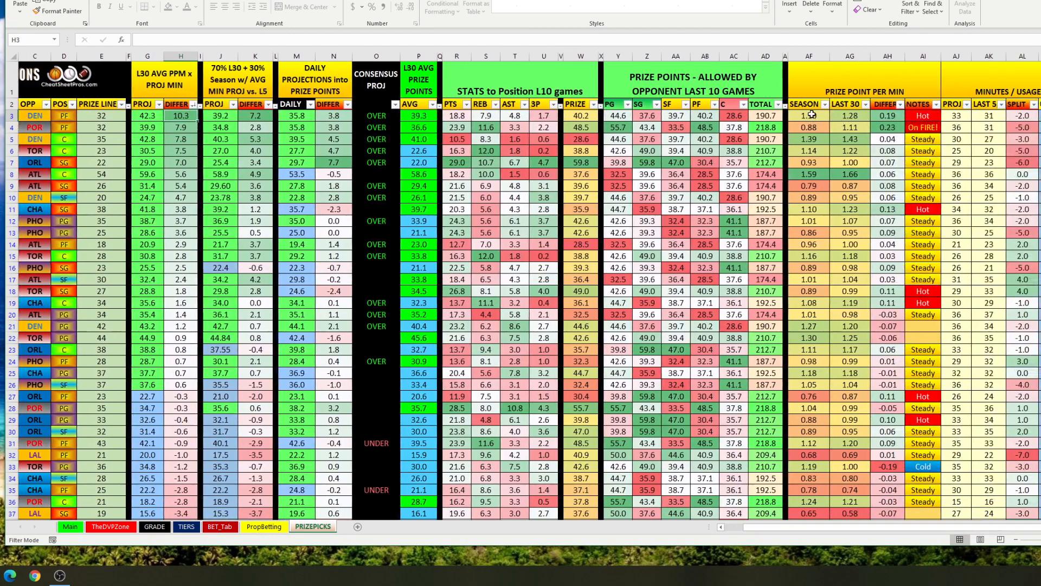
{"action": "left_click", "coordinate": [850, 115]}
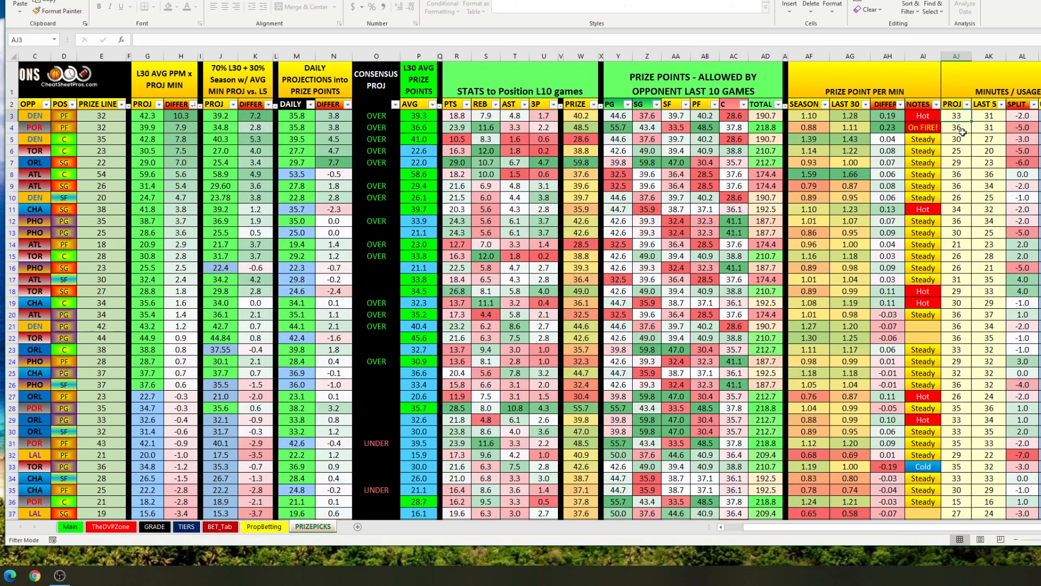
{"action": "left_click", "coordinate": [988, 151]}
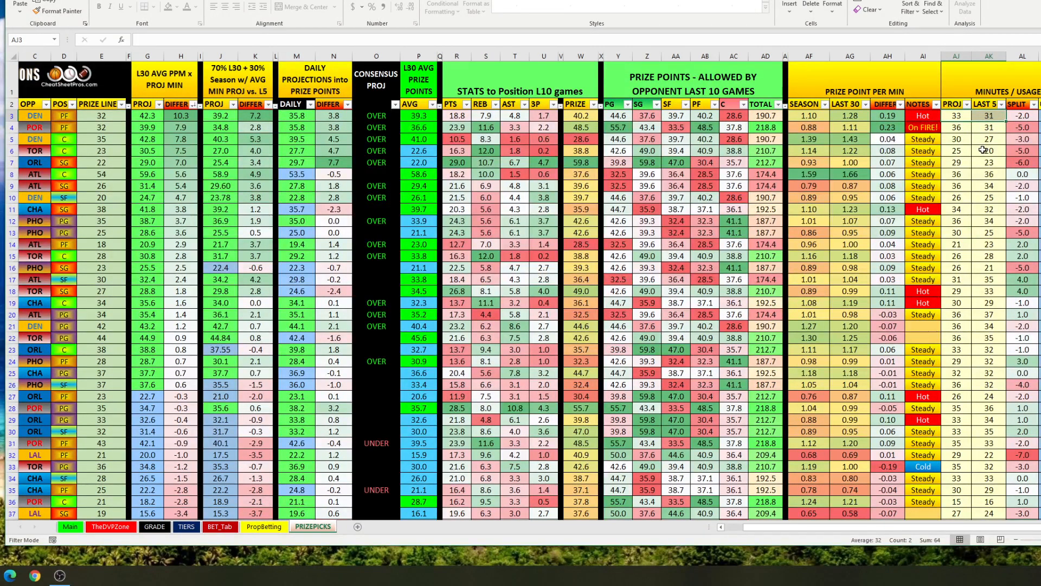
{"action": "left_click", "coordinate": [850, 116]}
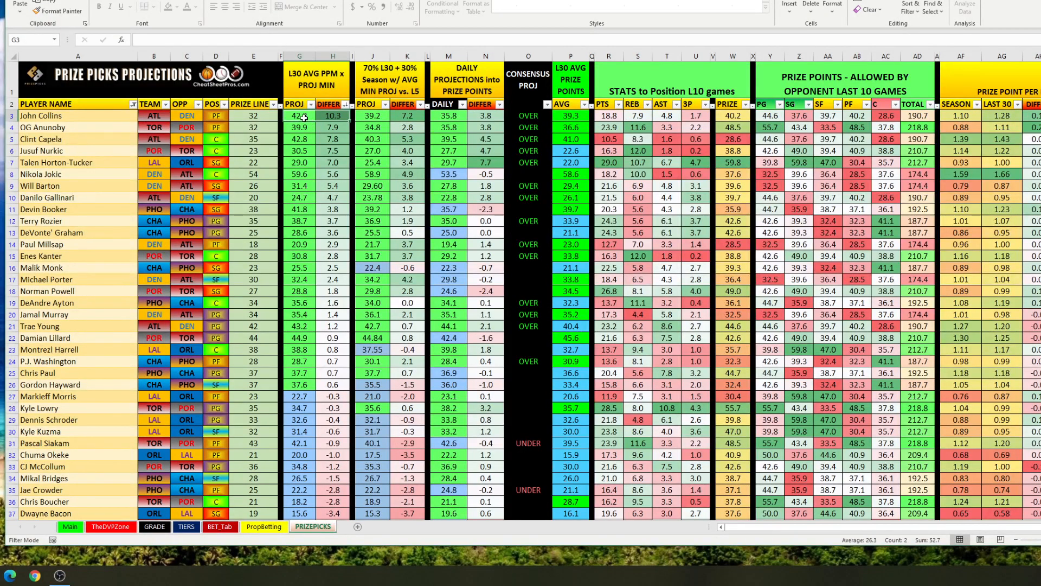
{"action": "left_click", "coordinate": [333, 116]}
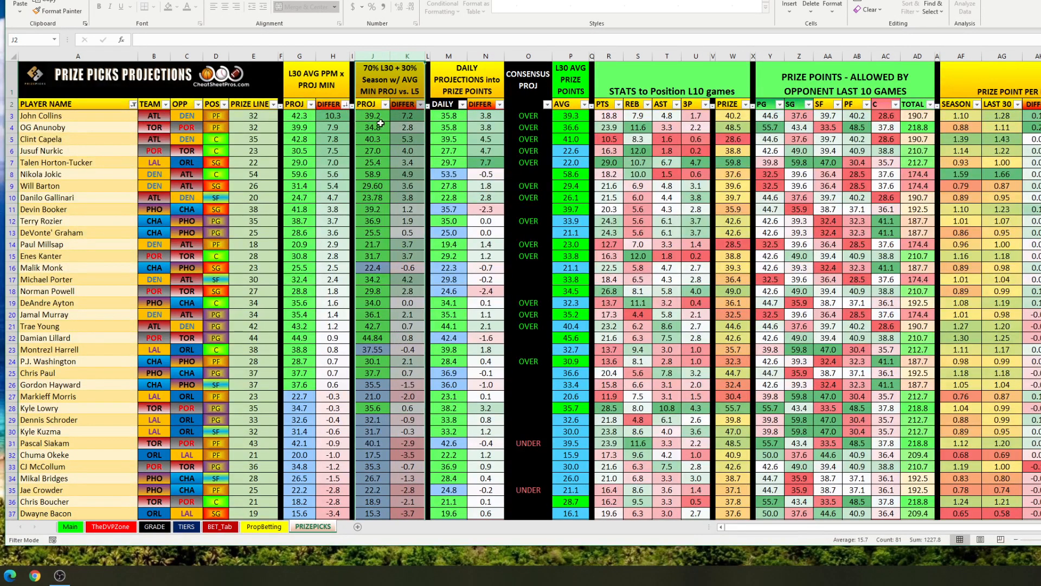
{"action": "left_click", "coordinate": [408, 127]}
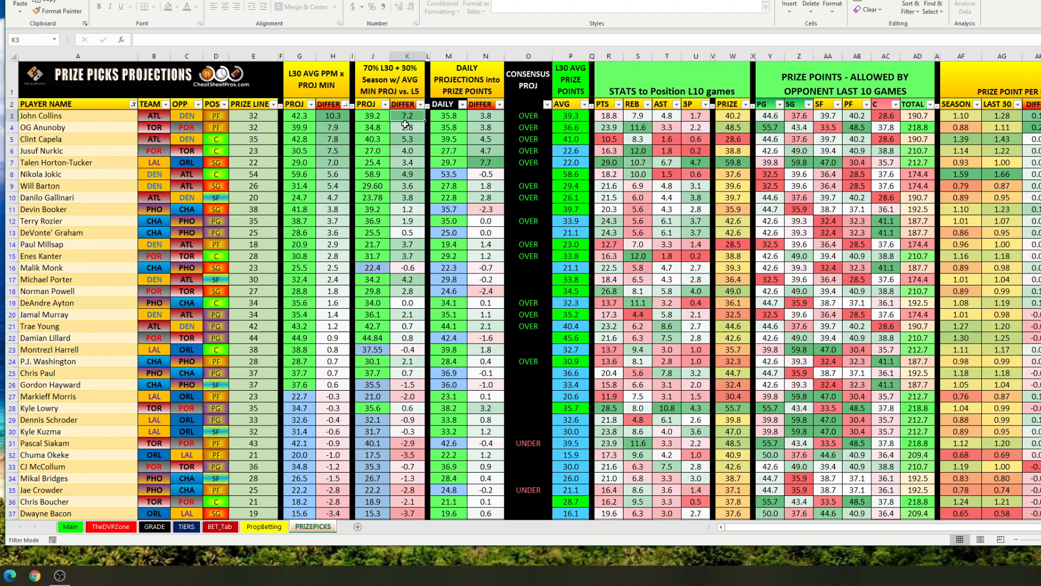
{"action": "left_click", "coordinate": [448, 55]}
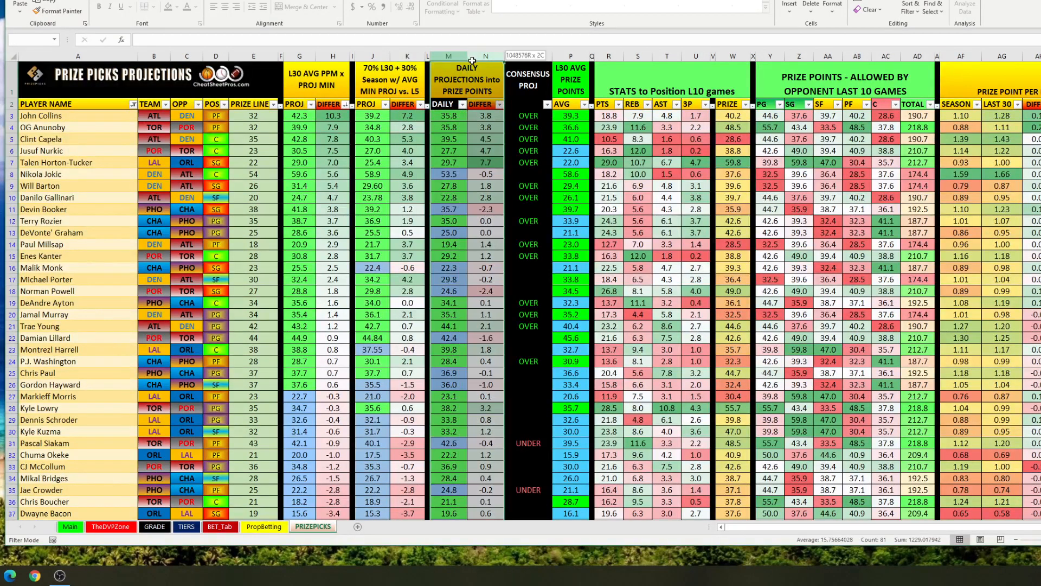
{"action": "left_click", "coordinate": [447, 115]}
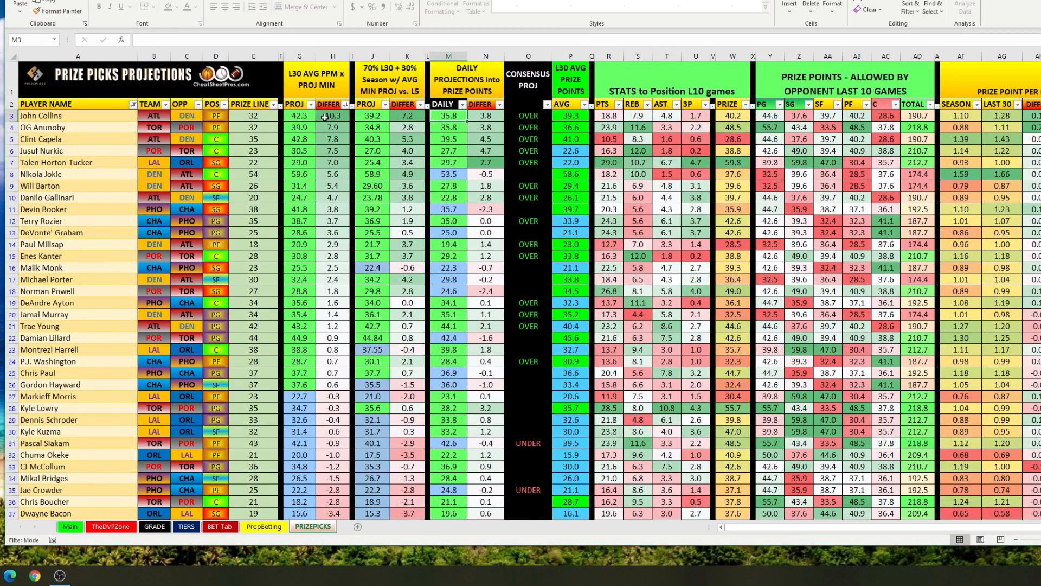
{"action": "left_click", "coordinate": [252, 115]}
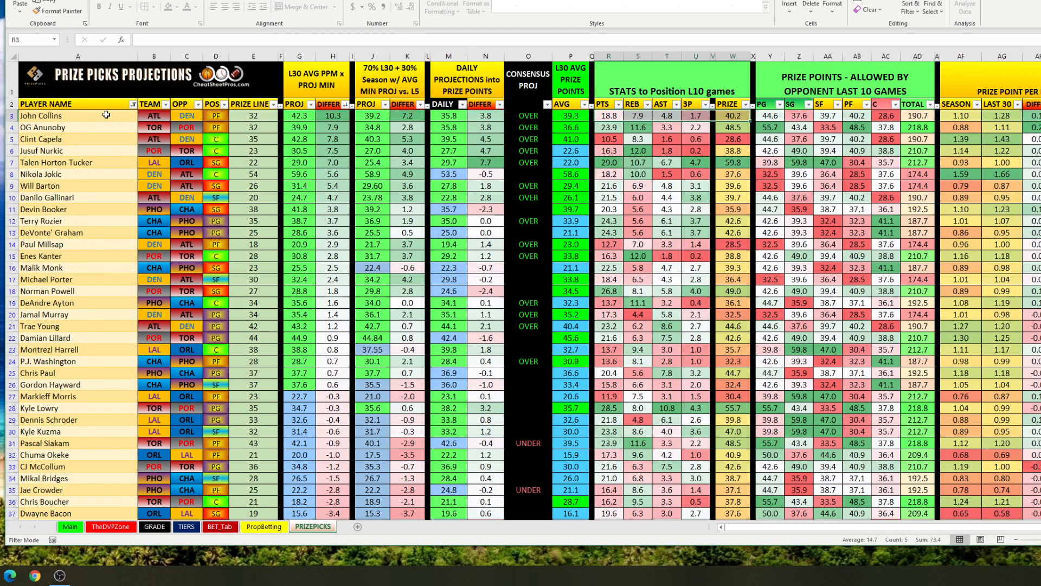
{"action": "left_click", "coordinate": [78, 116]}
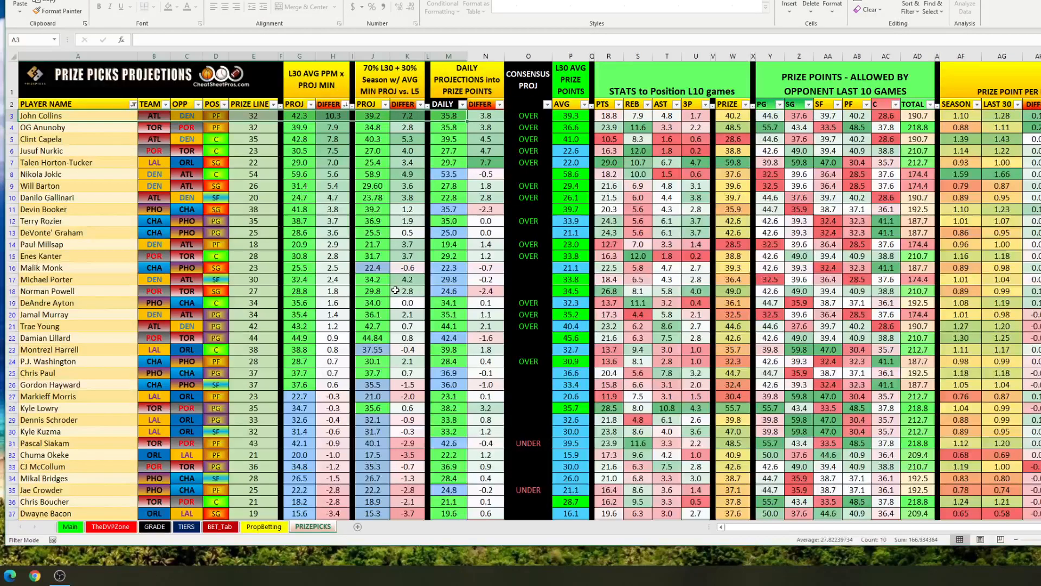
{"action": "mouse_move", "coordinate": [462, 228]}
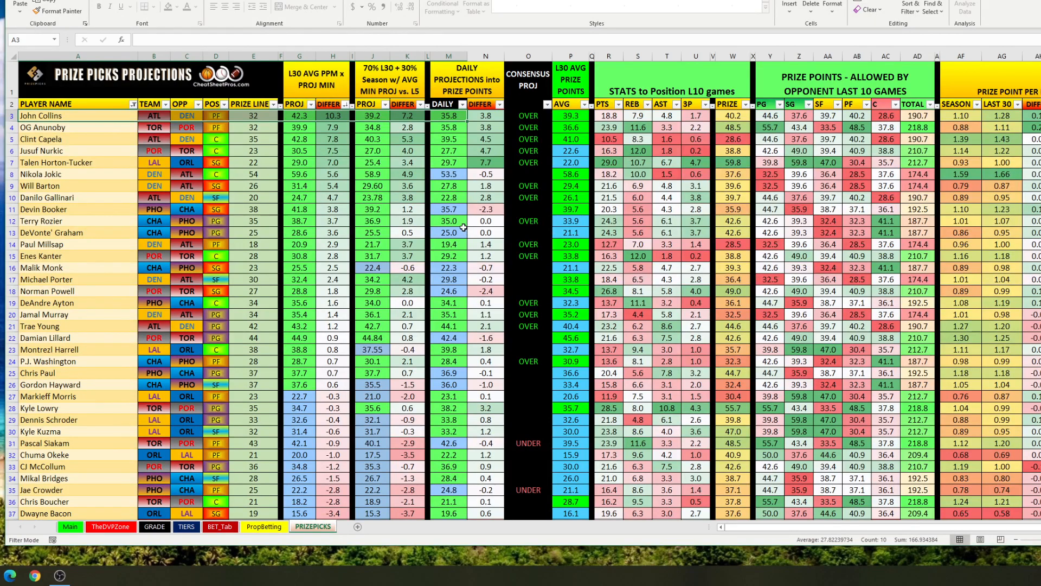